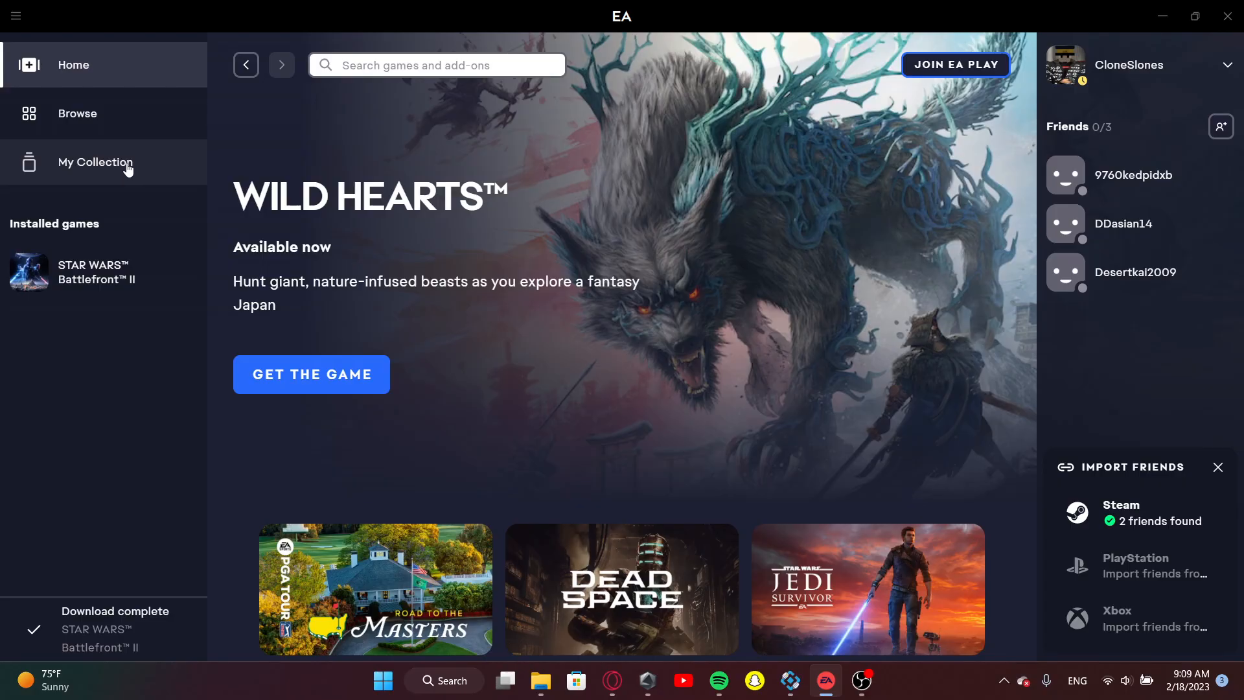
pyautogui.moveTo(145, 97)
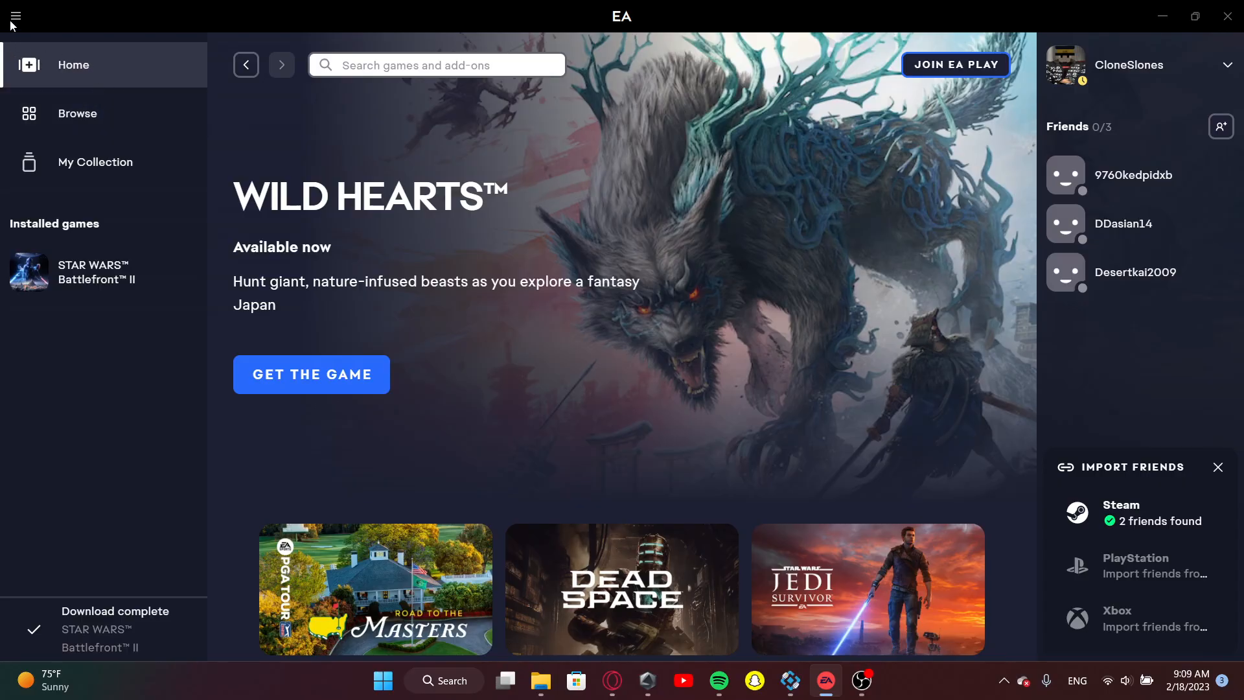
# - Reach the Settings page from the main menu, landing on My account with profile and privacy sections
pyautogui.click(14, 15)
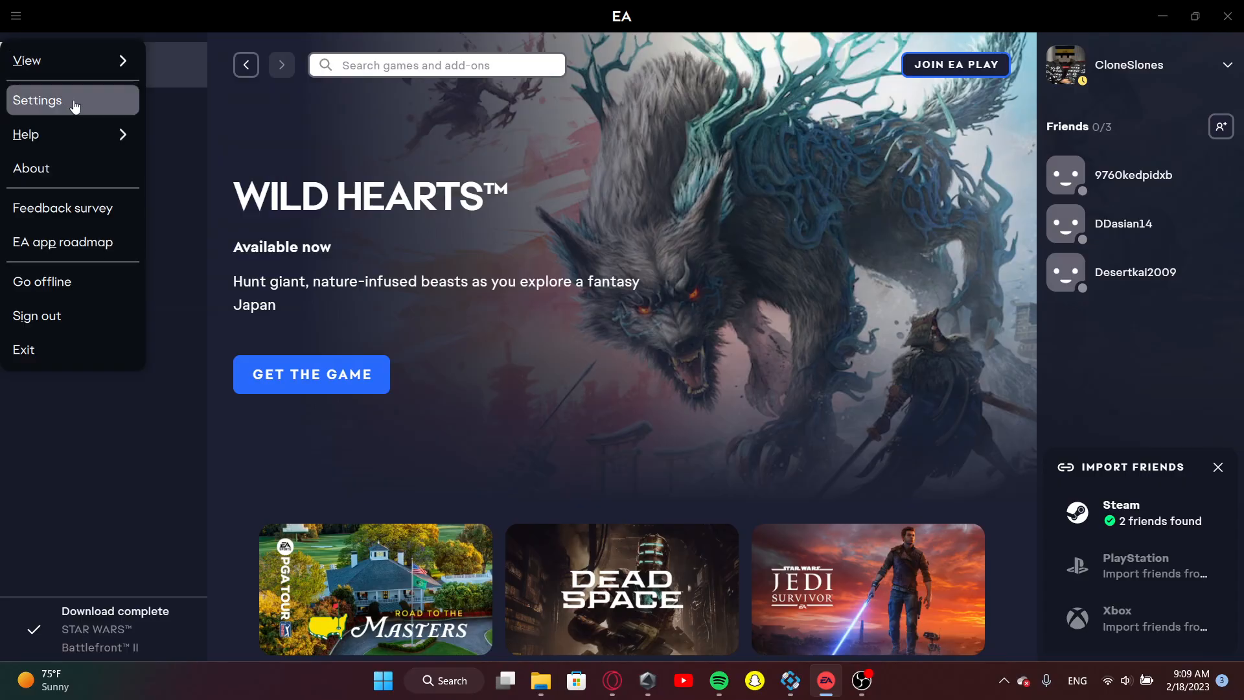
pyautogui.click(37, 99)
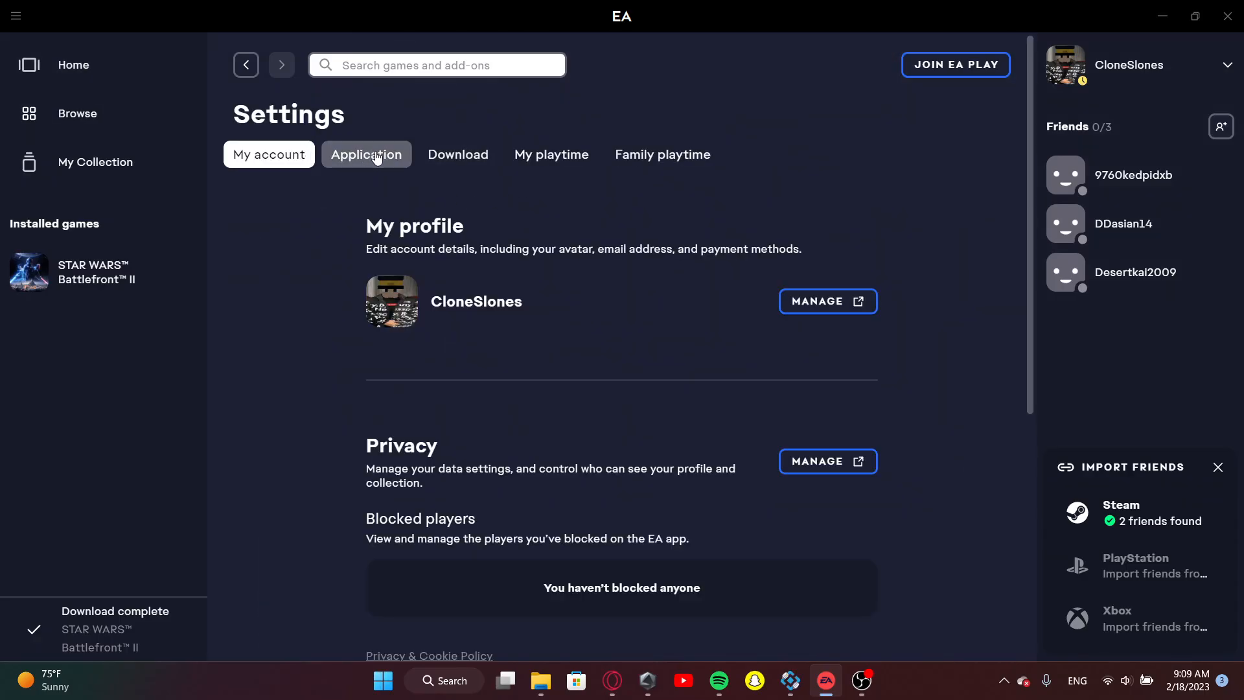
pyautogui.scroll(-3)
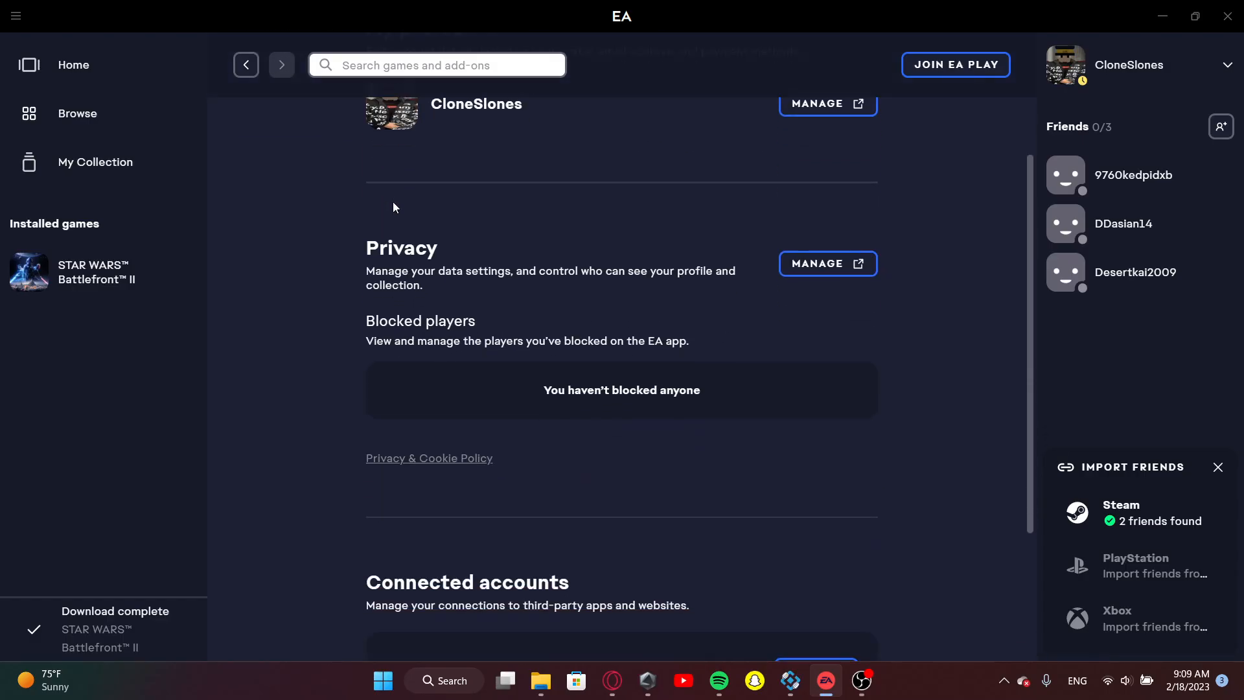
pyautogui.scroll(-3)
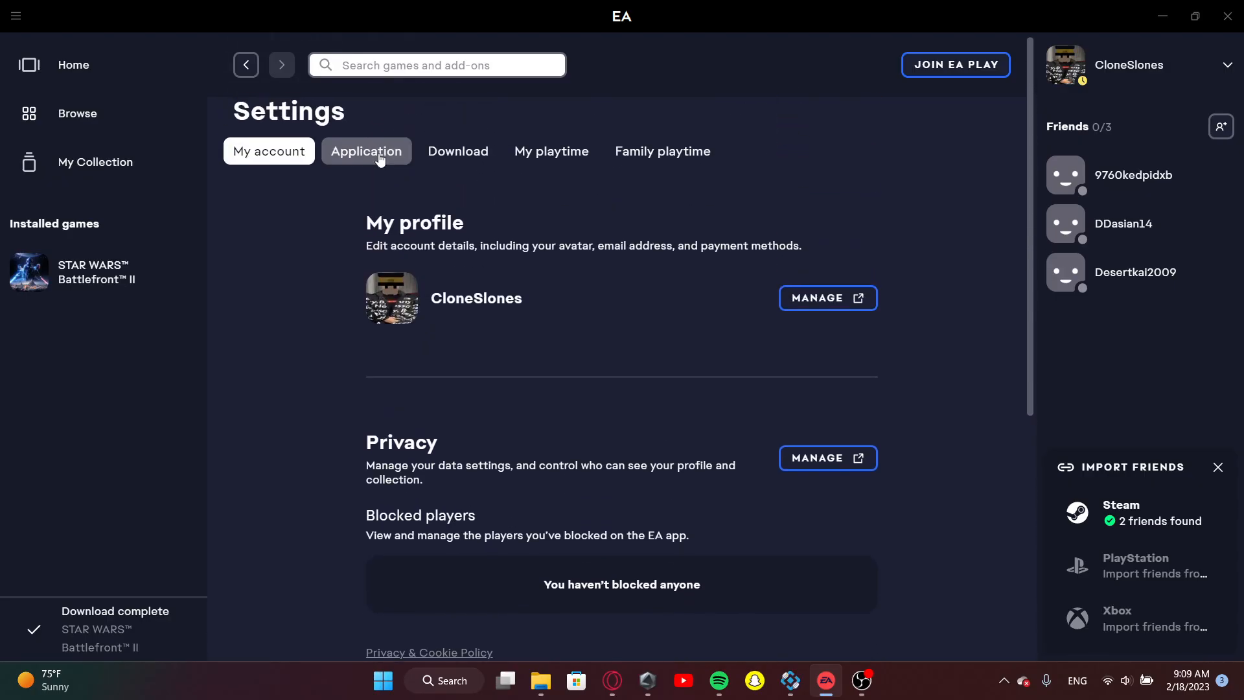
# - Switch to Application settings and scroll to the In-game overlay section with the overlay enabled
pyautogui.click(366, 152)
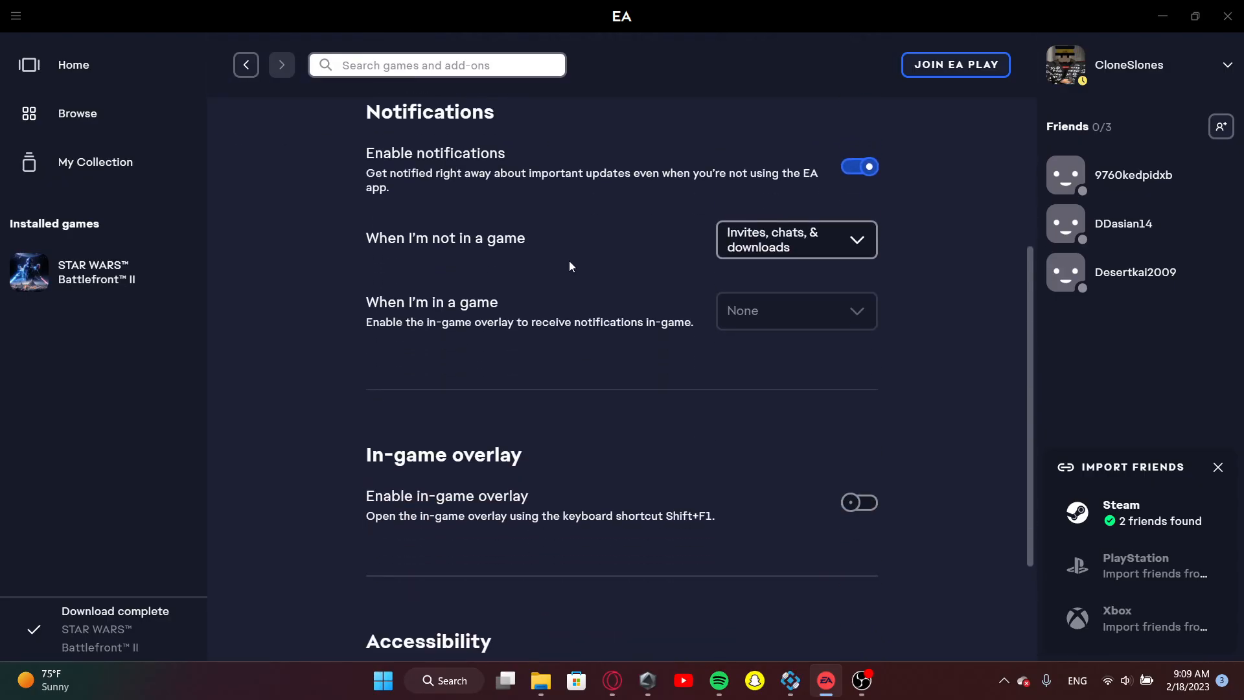
pyautogui.scroll(-3)
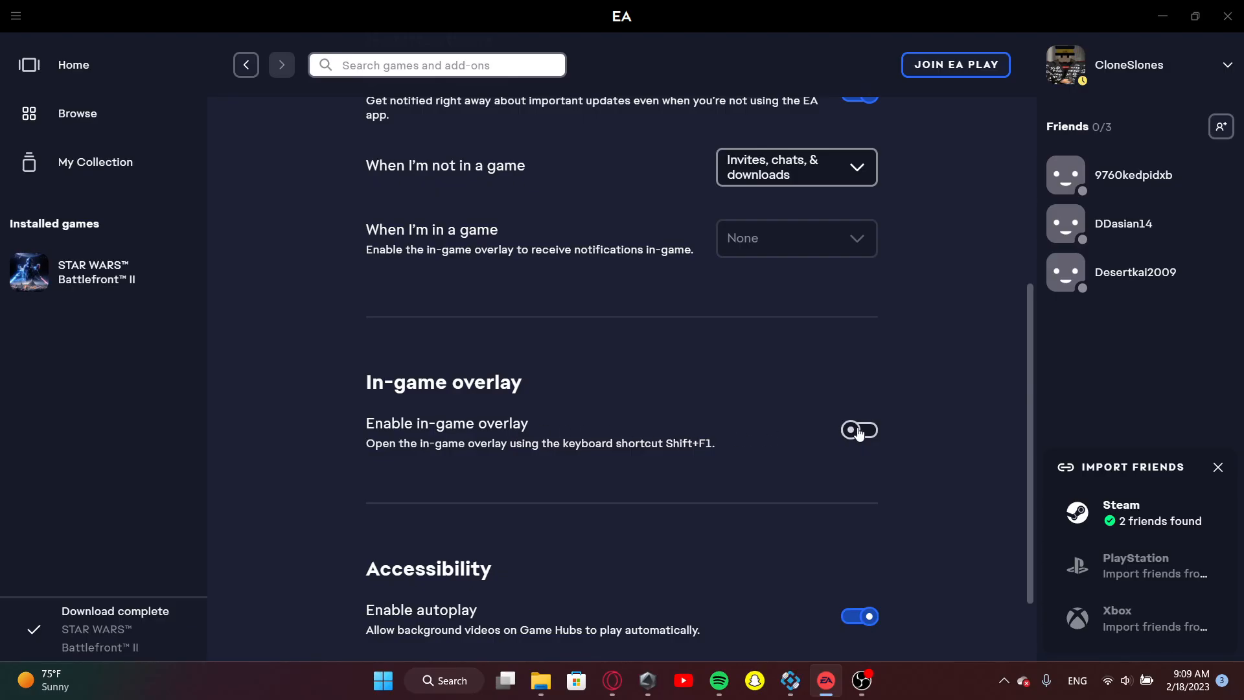
pyautogui.scroll(-3)
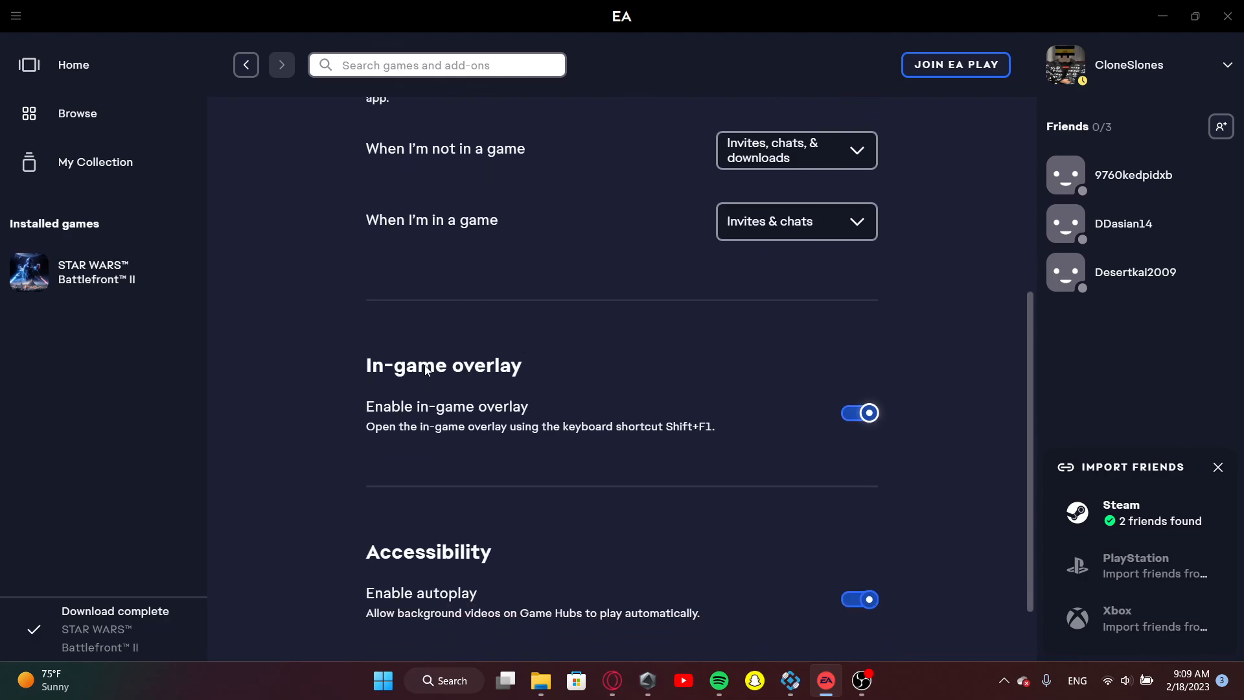
pyautogui.scroll(3)
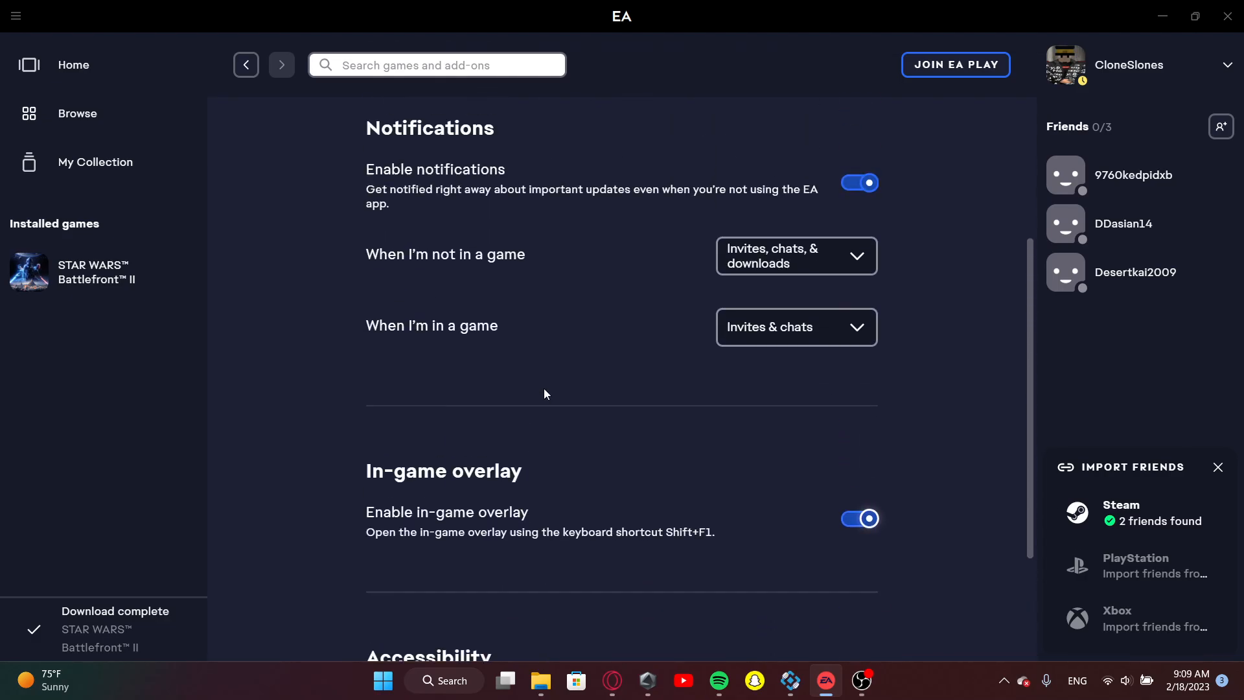
pyautogui.scroll(-3)
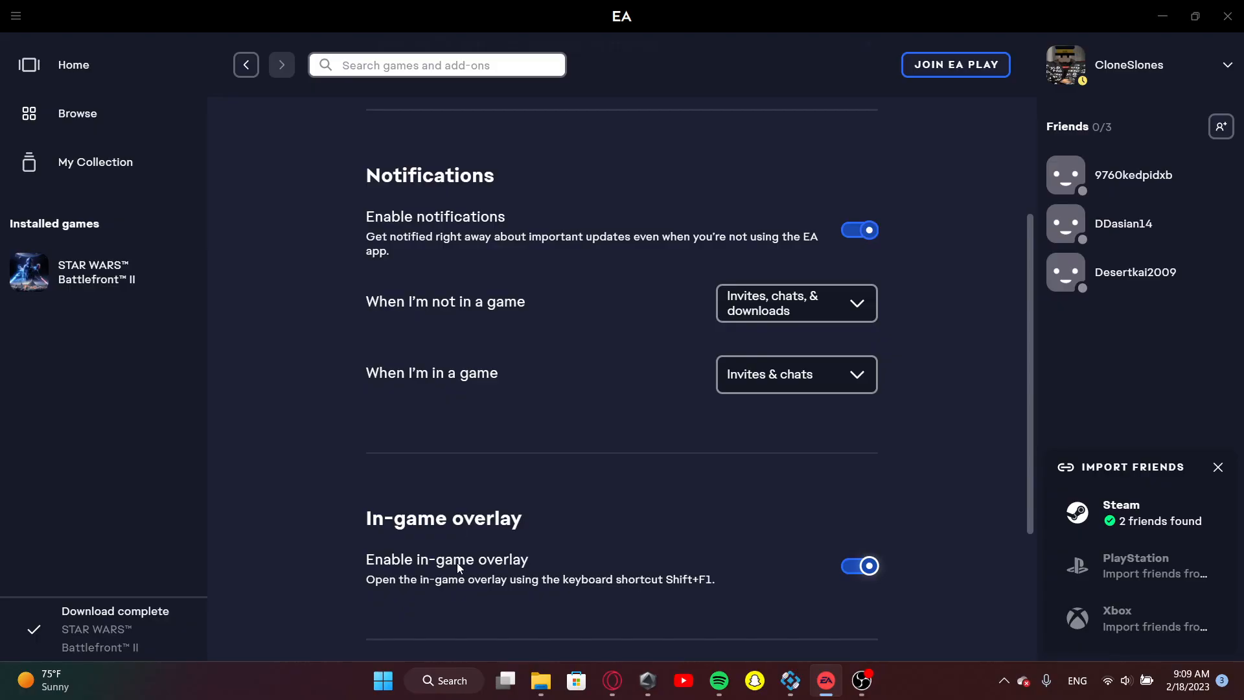
pyautogui.moveTo(389, 380)
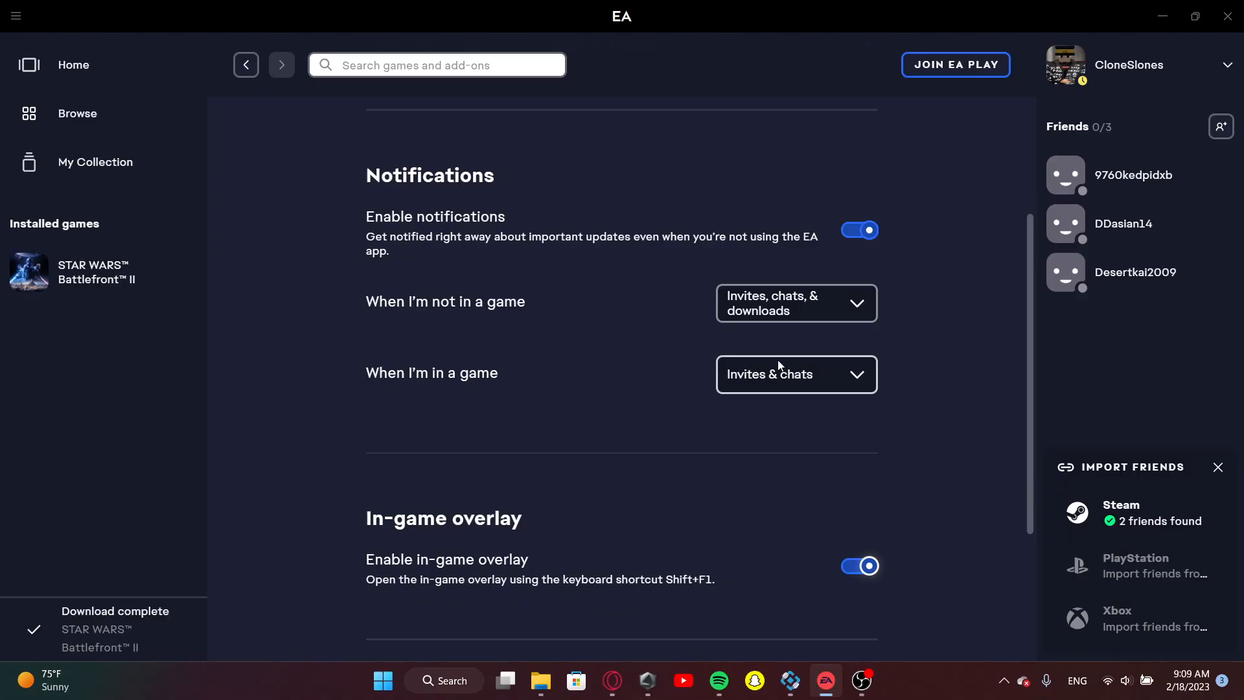
pyautogui.scroll(-3)
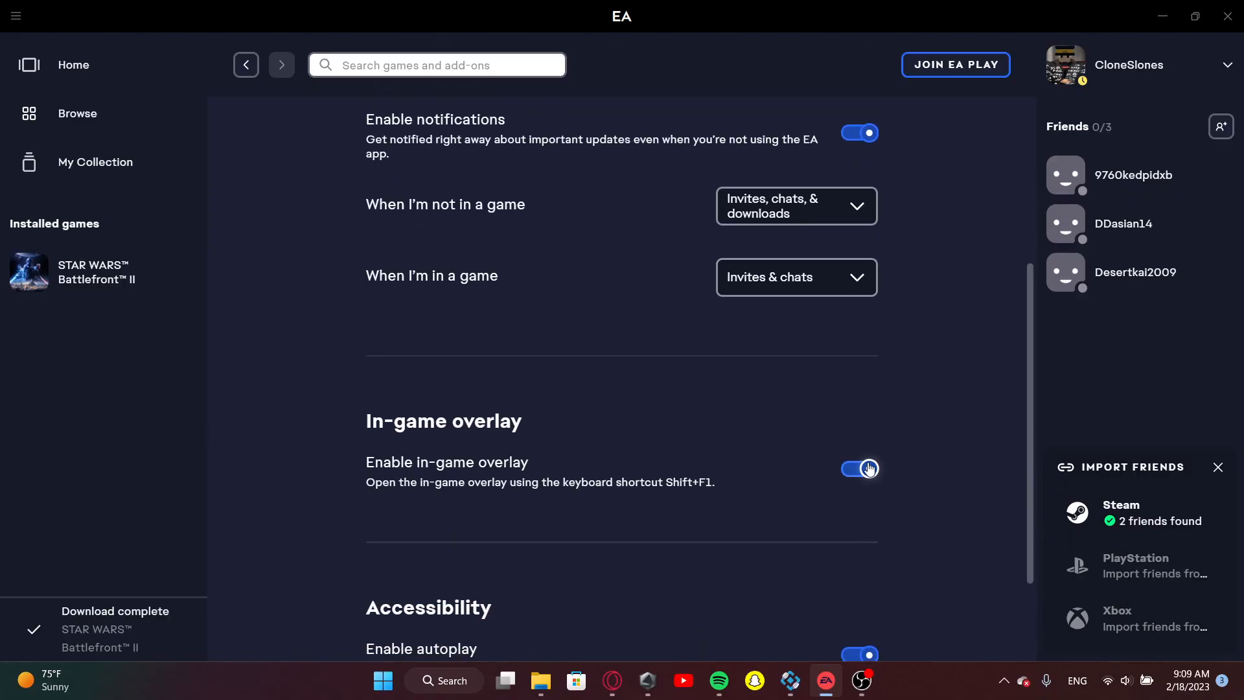
# - Flip the Enable in-game overlay toggle so the 'Turn off in-game overlay?' confirmation appears
pyautogui.click(858, 468)
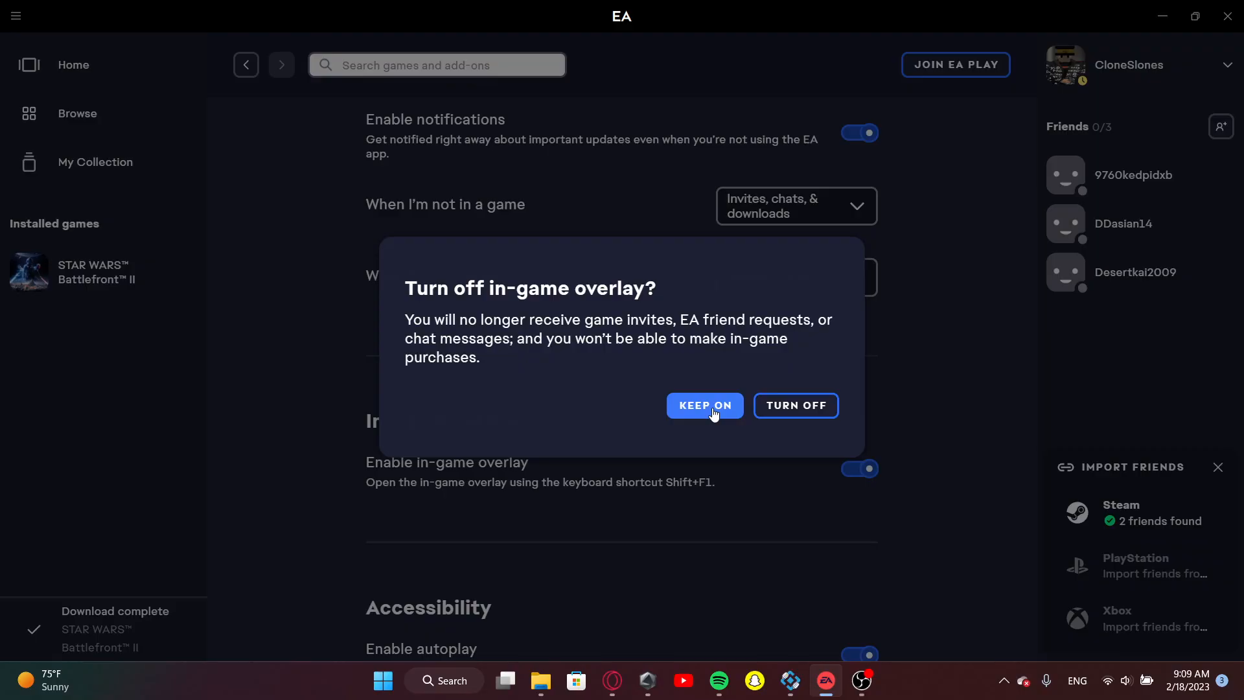
pyautogui.moveTo(707, 386)
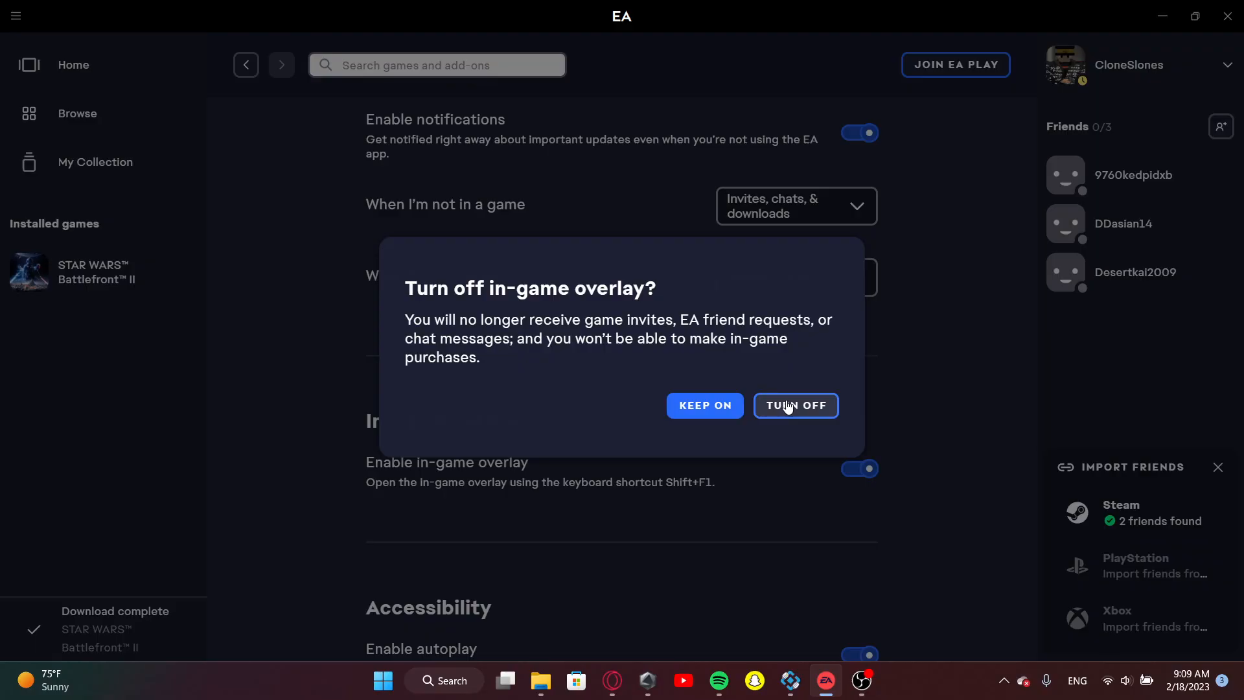
pyautogui.moveTo(464, 482)
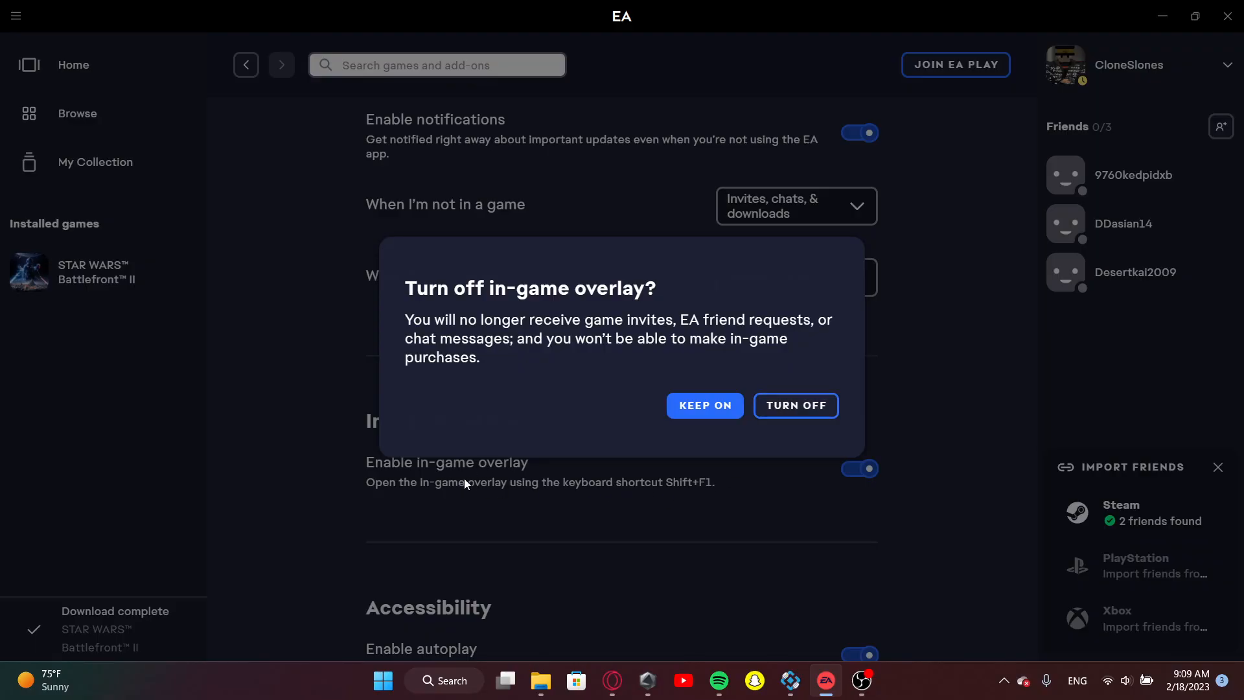
pyautogui.moveTo(794, 406)
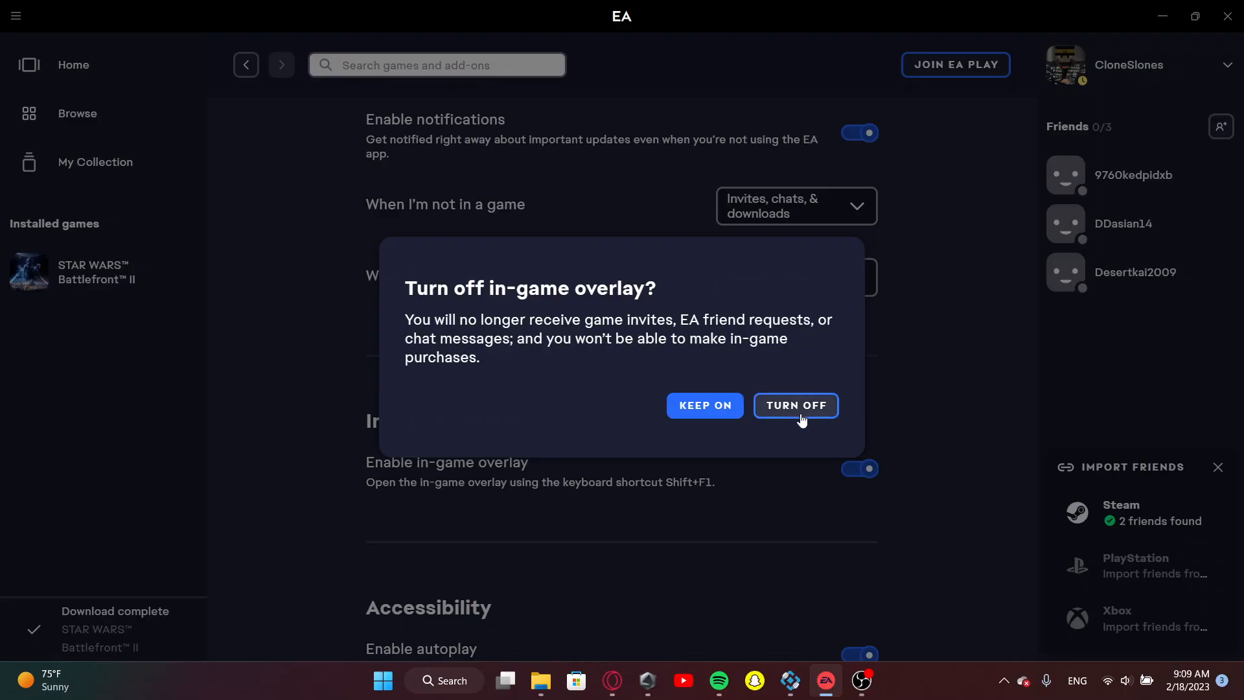